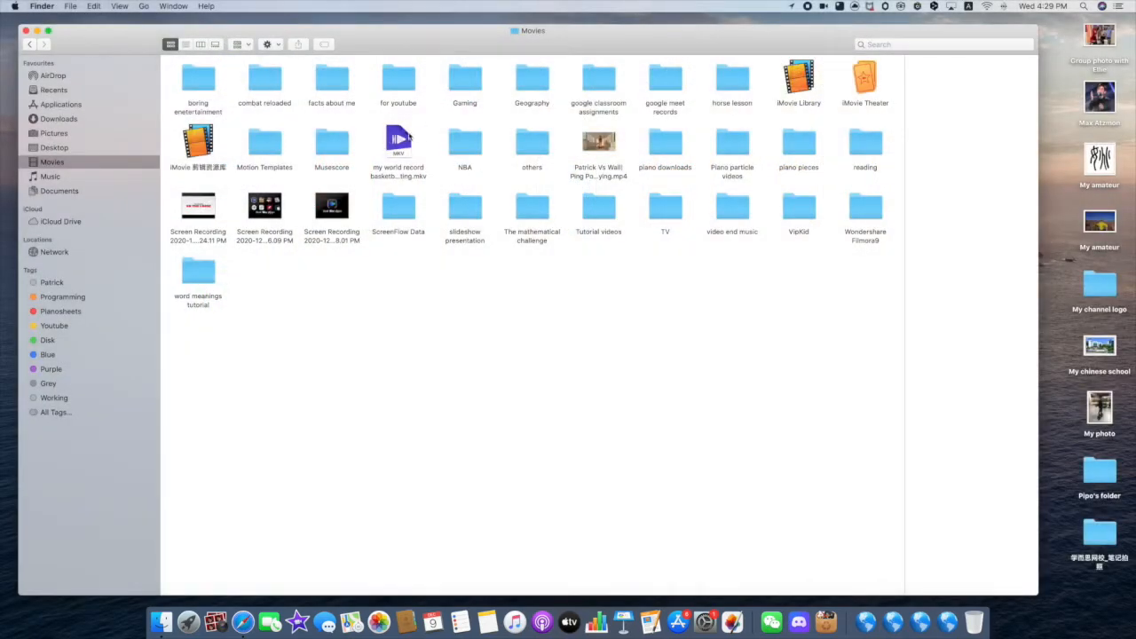
Show the Open With options for 'my world record basketbakk shooting.mkv' in Movies
{"action": "right_click", "coordinate": [398, 142]}
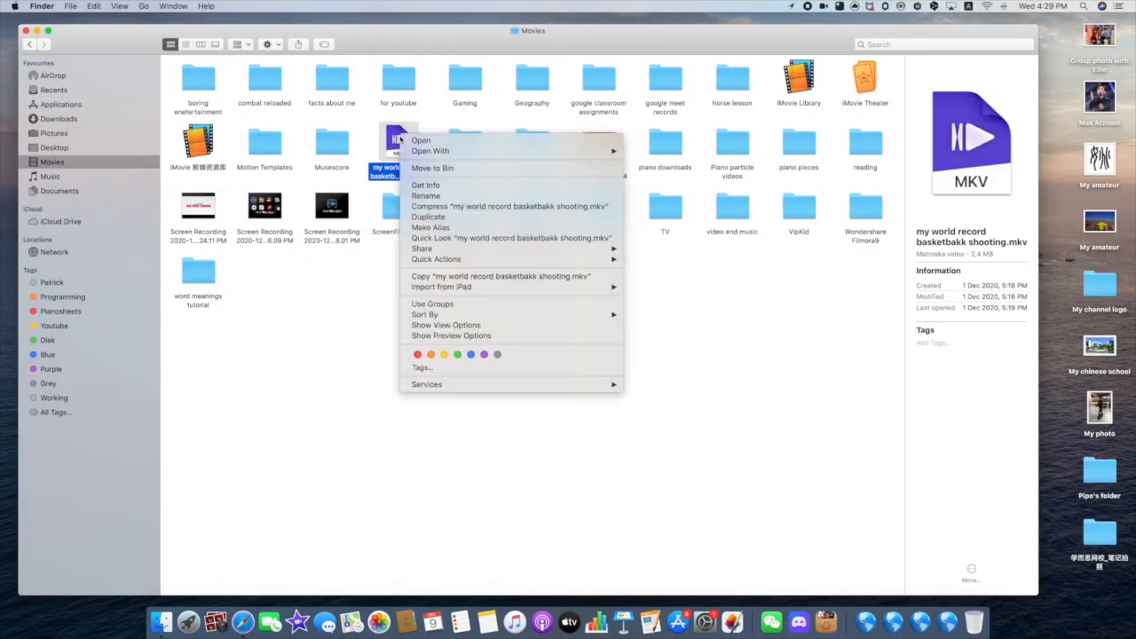
{"action": "mouse_move", "coordinate": [431, 151]}
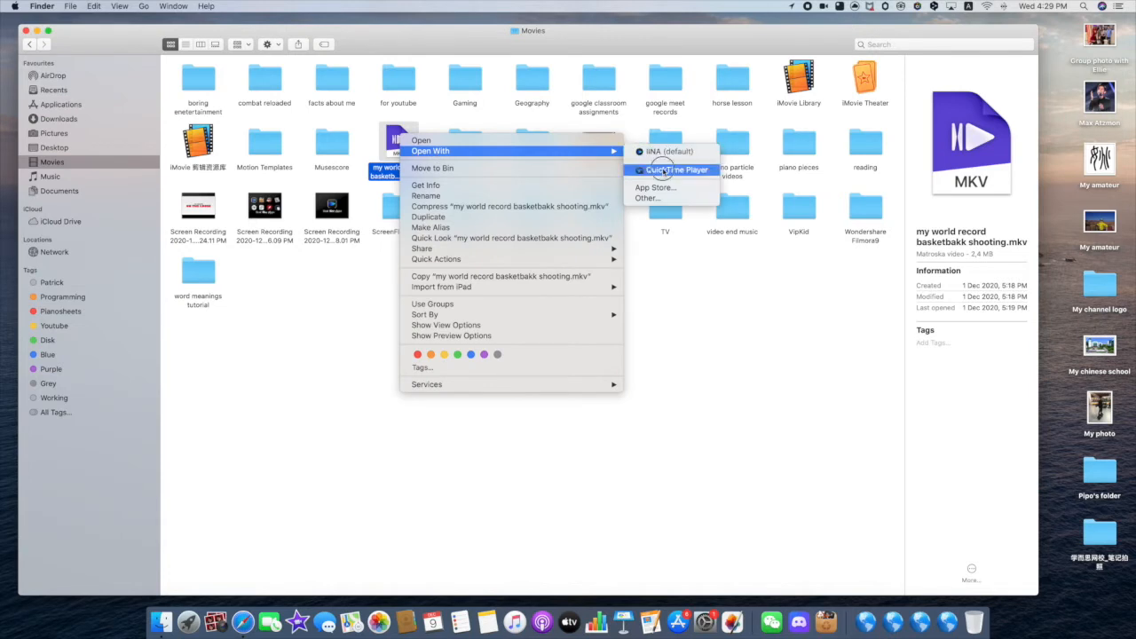
Open the basketball MKV in QuickTime Player and dismiss the incompatibility warning
{"action": "left_click", "coordinate": [677, 169]}
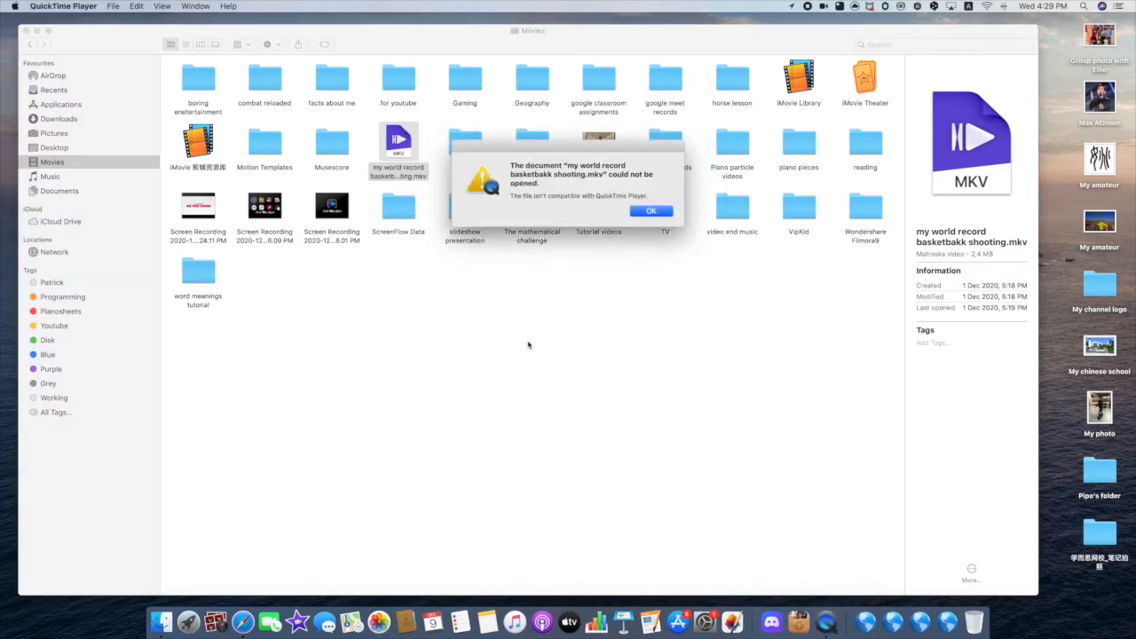
{"action": "mouse_move", "coordinate": [412, 187]}
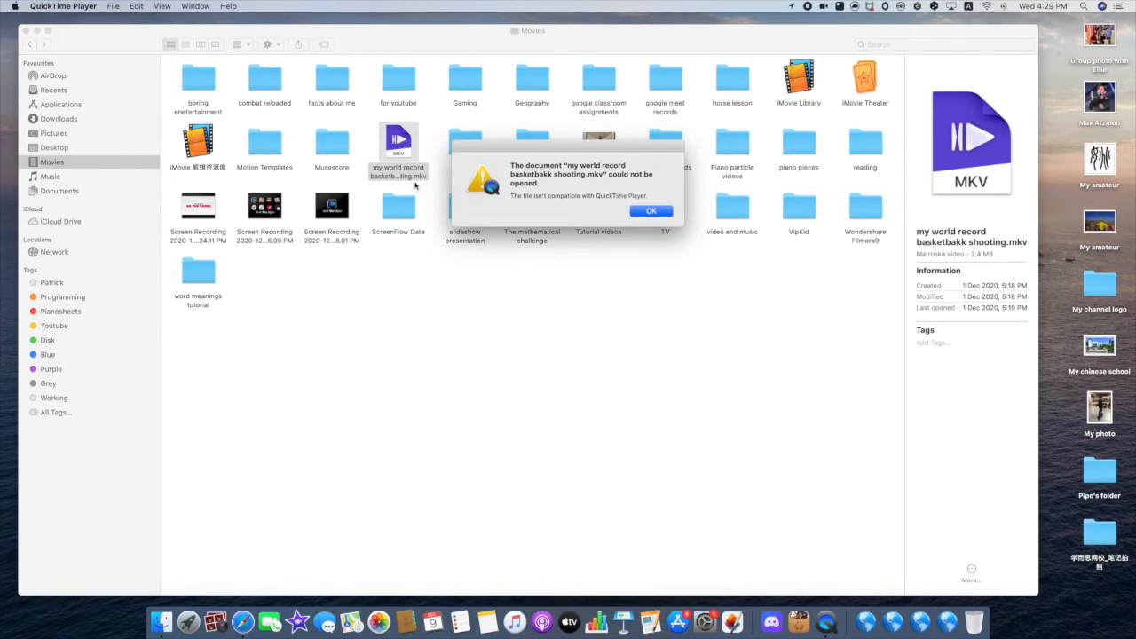
{"action": "mouse_move", "coordinate": [448, 173]}
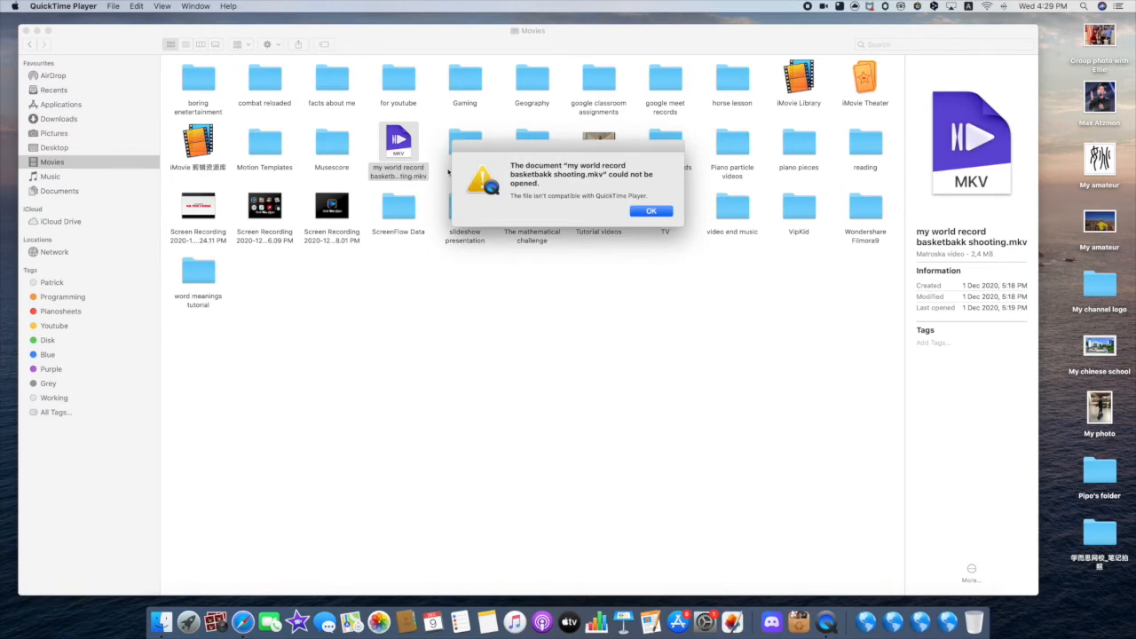
{"action": "mouse_move", "coordinate": [442, 187]}
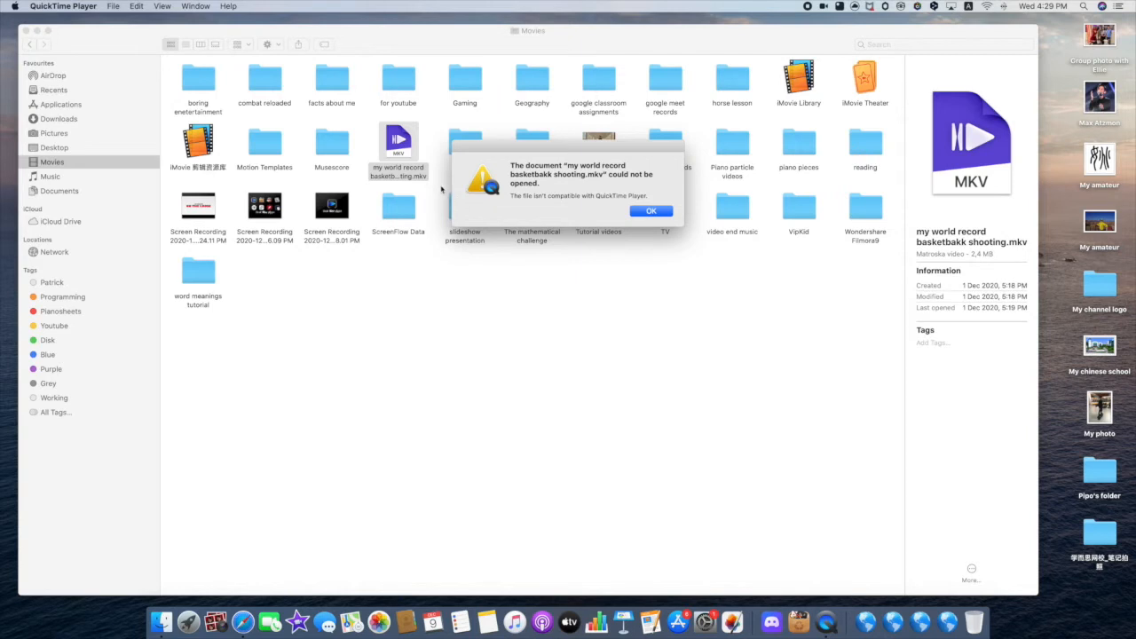
{"action": "mouse_move", "coordinate": [497, 175]}
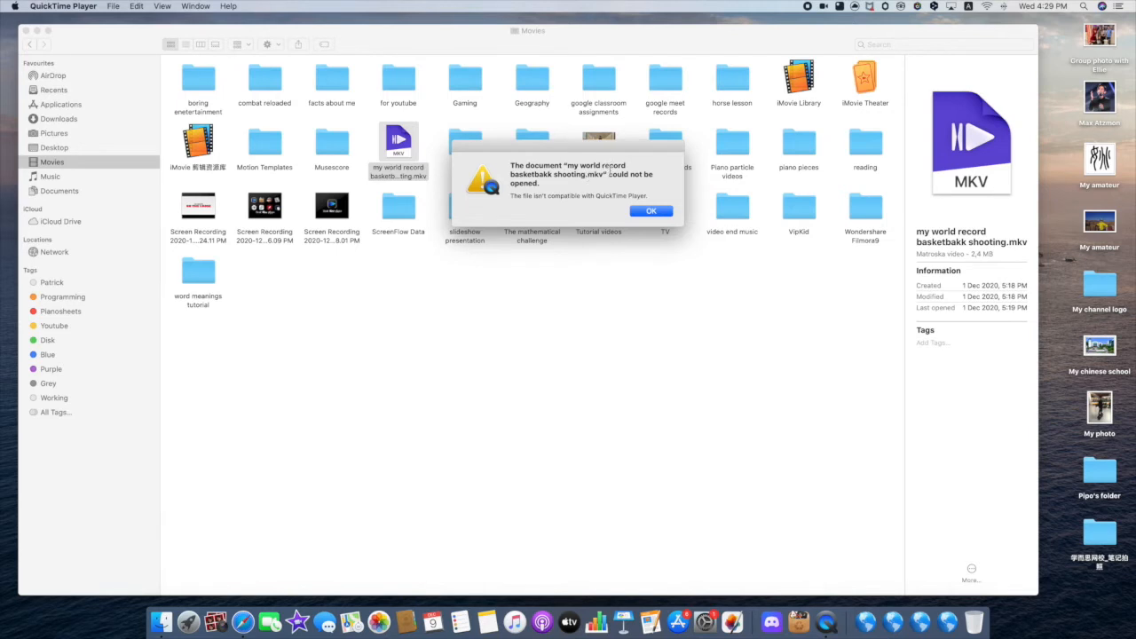
{"action": "mouse_move", "coordinate": [531, 205]}
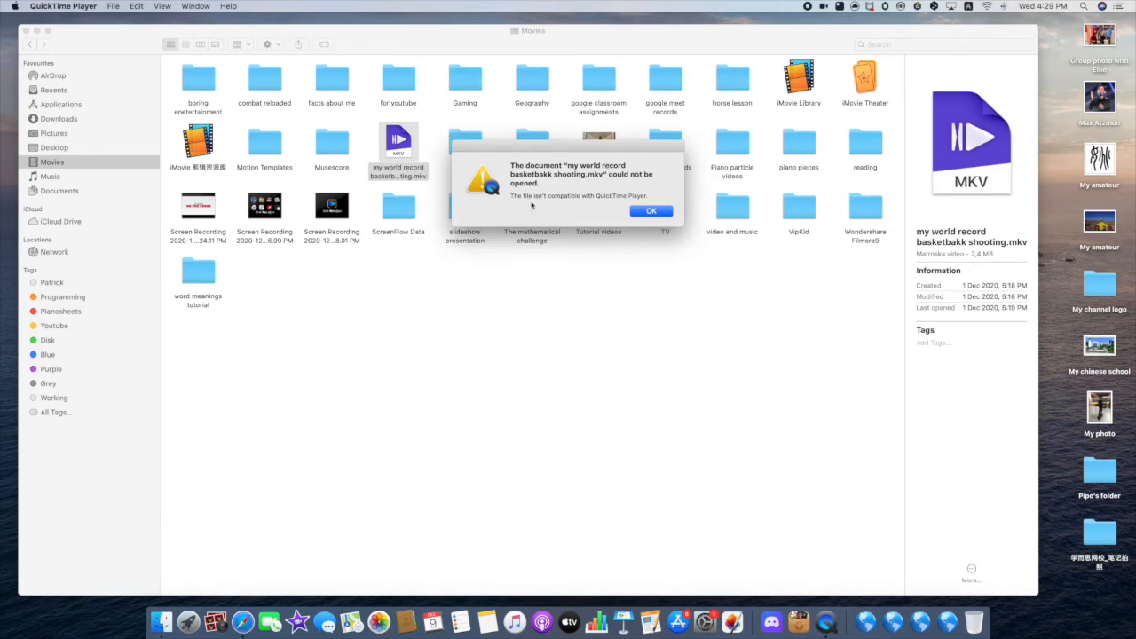
{"action": "left_click", "coordinate": [650, 211]}
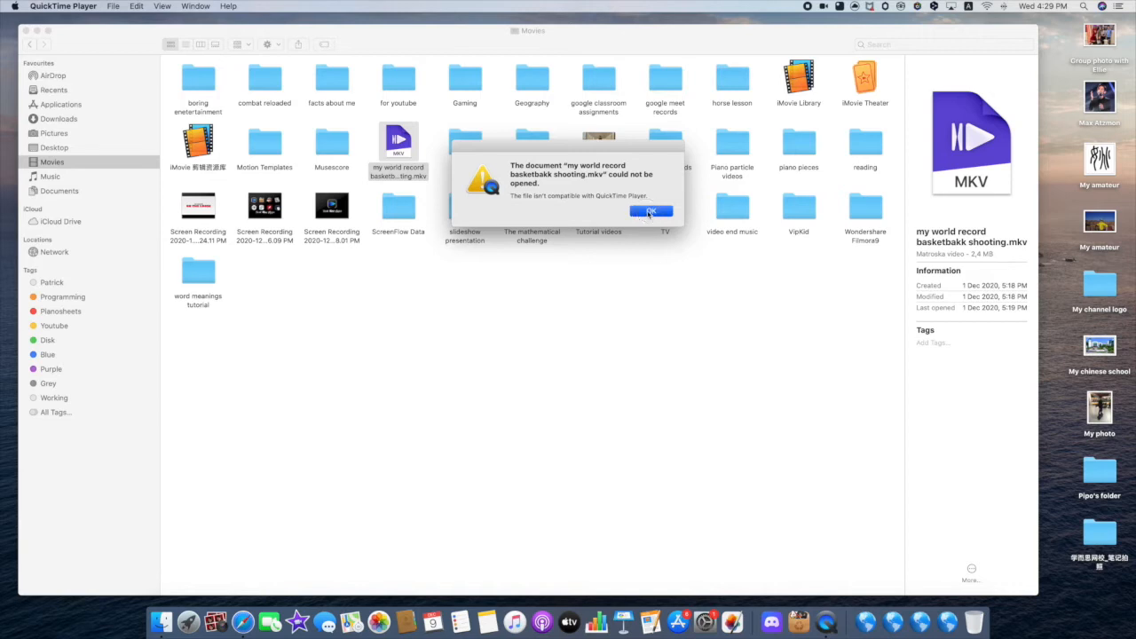
Return to the Finder Movies folder after the QuickTime warning
{"action": "left_click", "coordinate": [652, 211]}
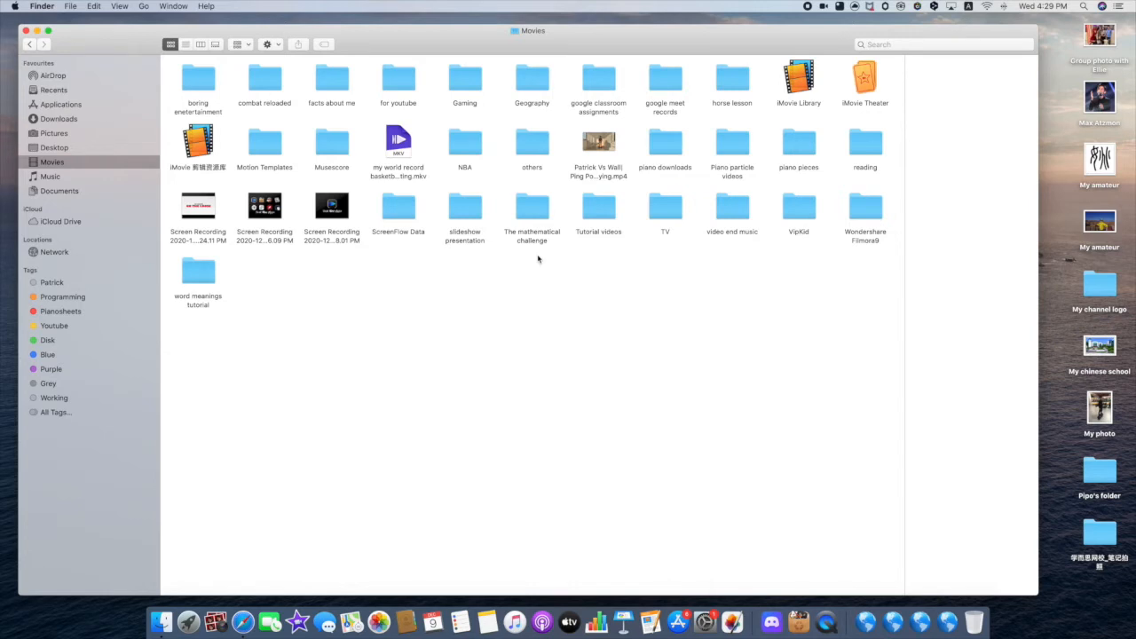
{"action": "mouse_move", "coordinate": [825, 621]}
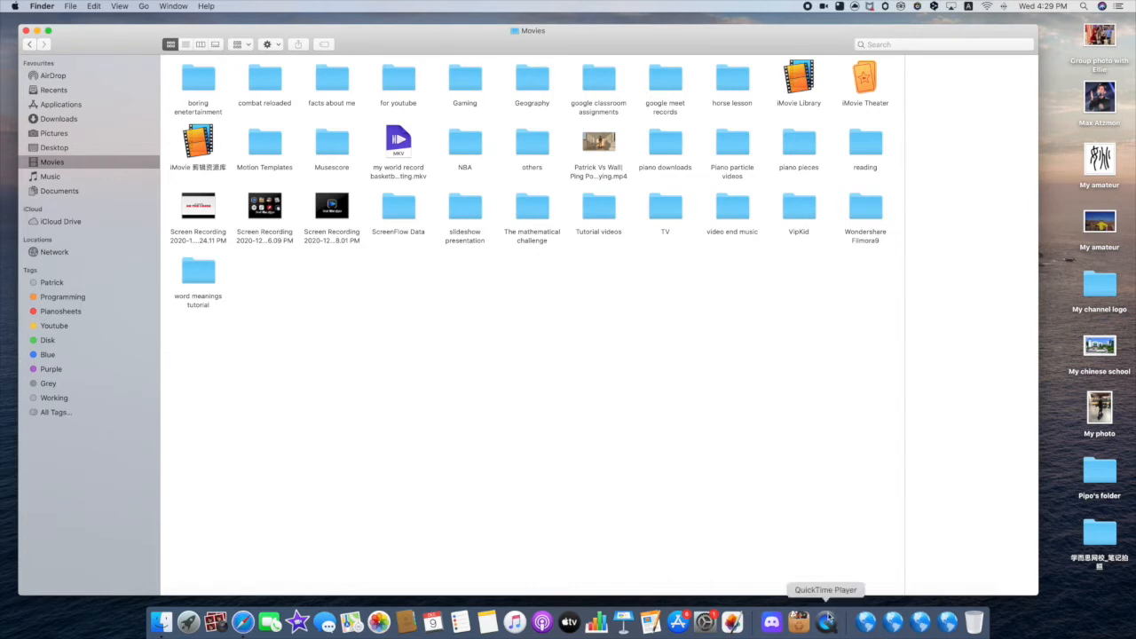
{"action": "mouse_move", "coordinate": [763, 489]}
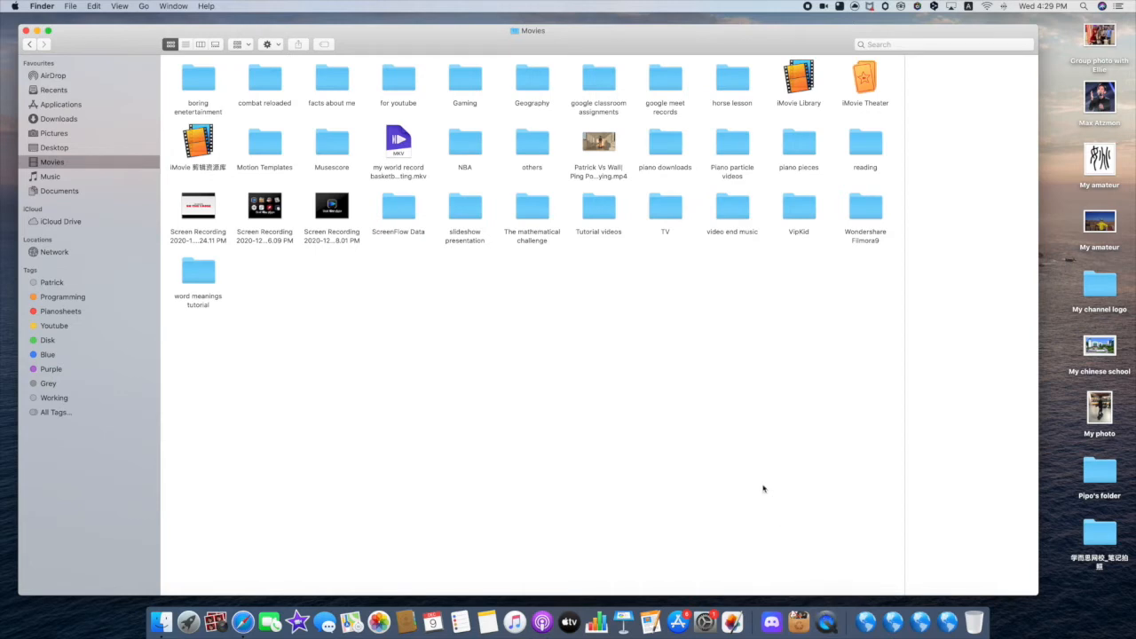
{"action": "mouse_move", "coordinate": [744, 517]}
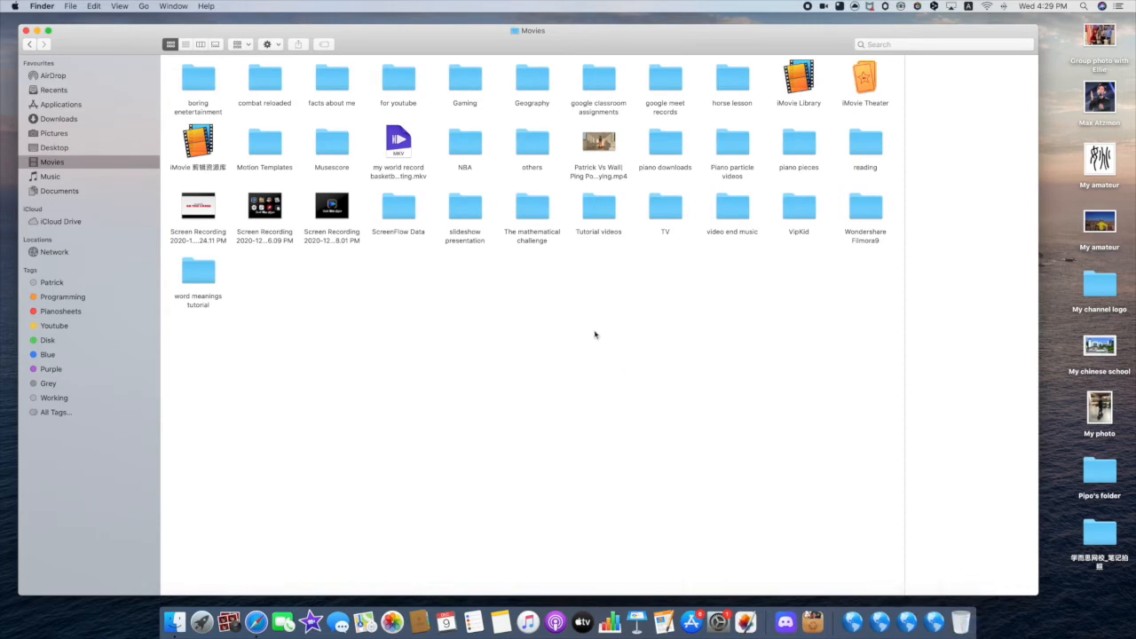
{"action": "mouse_move", "coordinate": [770, 12]}
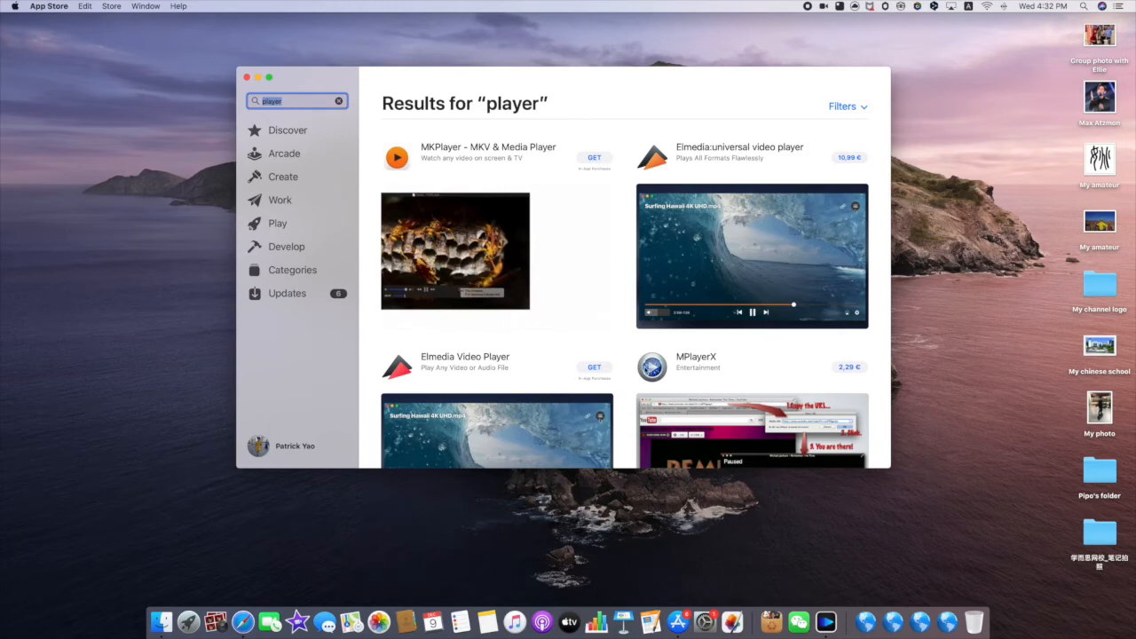
Browse the App Store 'player' results, such as MKPlayer, then close App Store
{"action": "scroll", "scroll_direction": "down", "scroll_amount": 3}
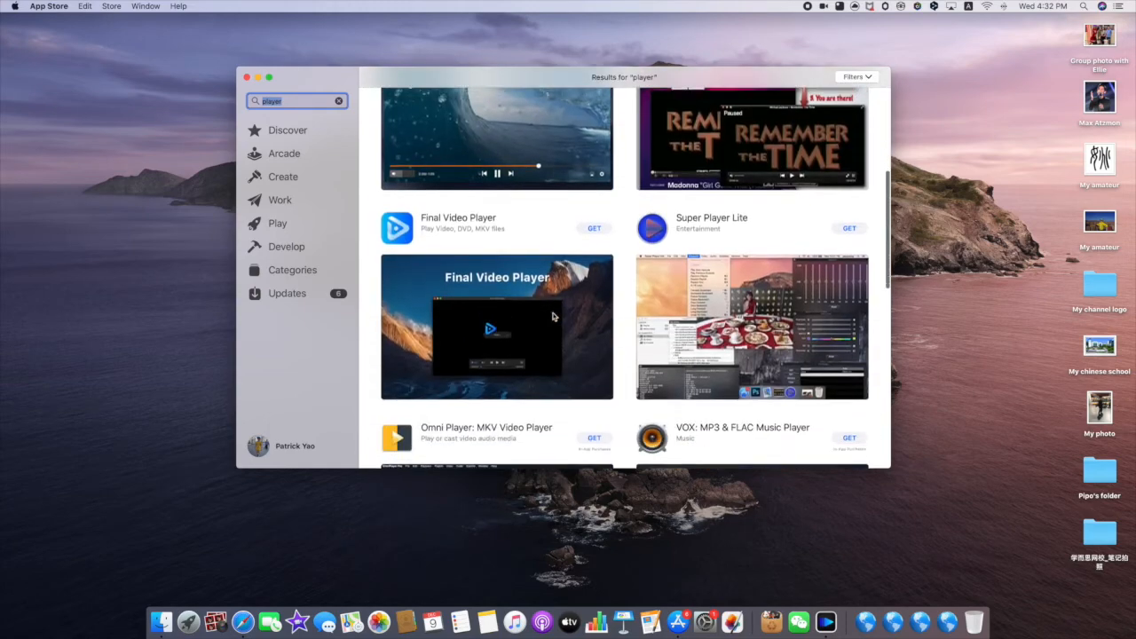
{"action": "scroll", "scroll_direction": "down", "scroll_amount": 3}
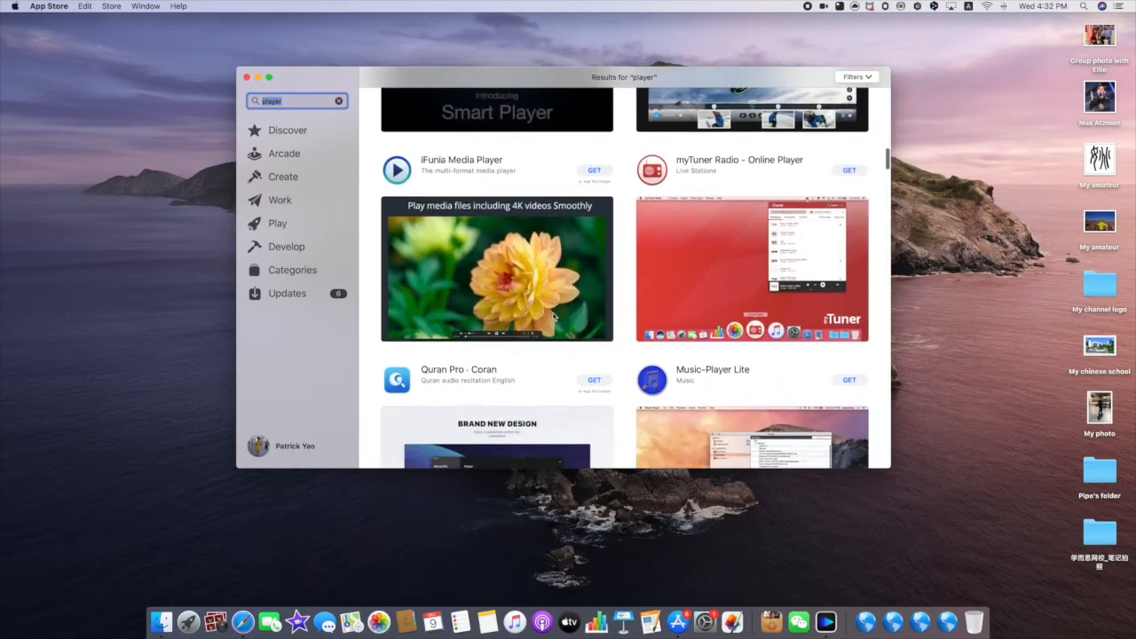
{"action": "scroll", "scroll_direction": "down", "scroll_amount": 3}
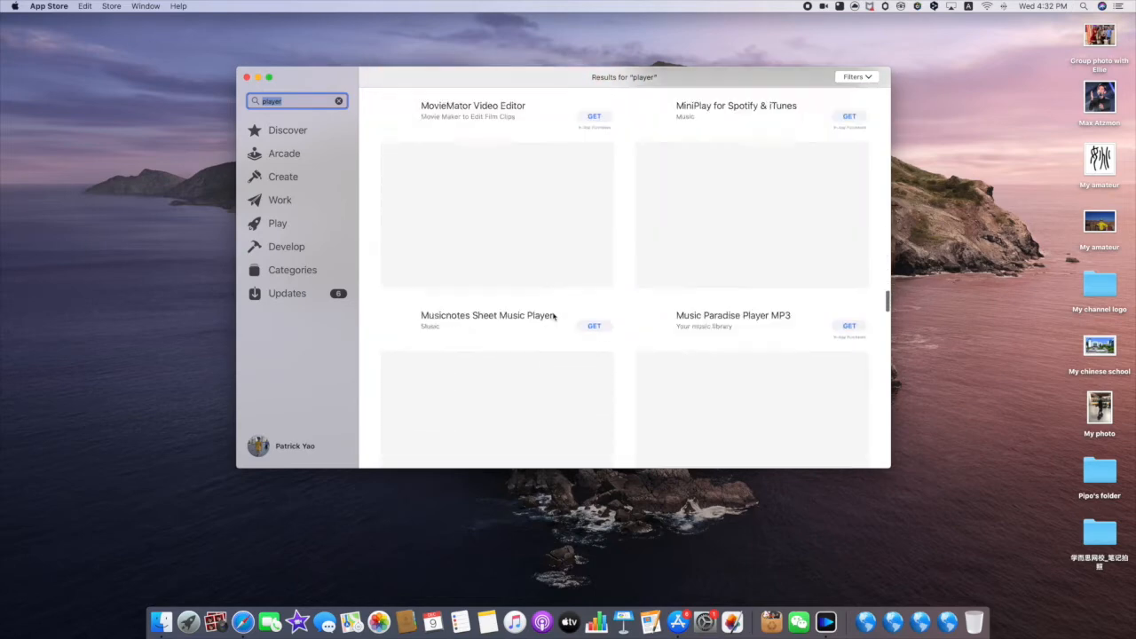
{"action": "scroll", "scroll_direction": "down", "scroll_amount": 3}
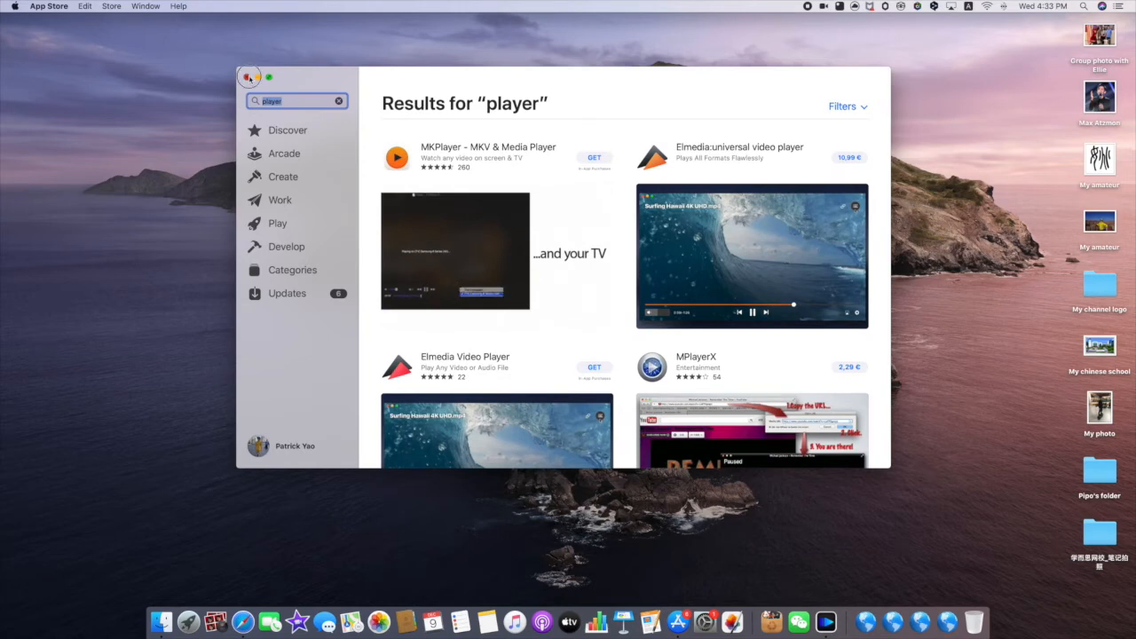
{"action": "left_click", "coordinate": [250, 77]}
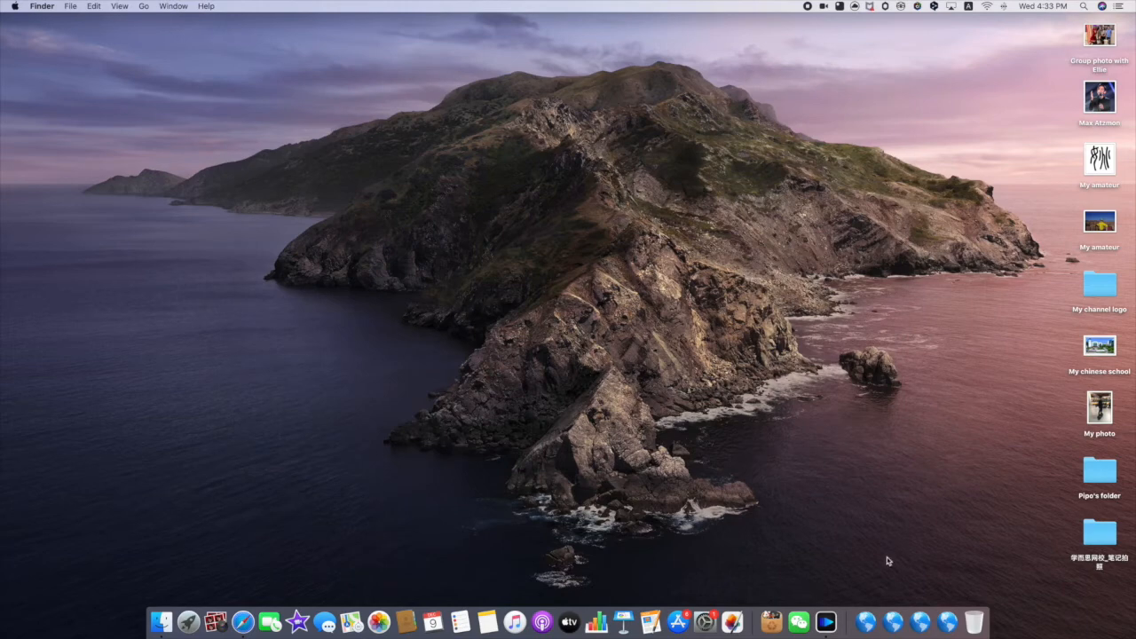
Launch IINA and bring up its file chooser on the Movies folder
{"action": "left_click", "coordinate": [826, 621]}
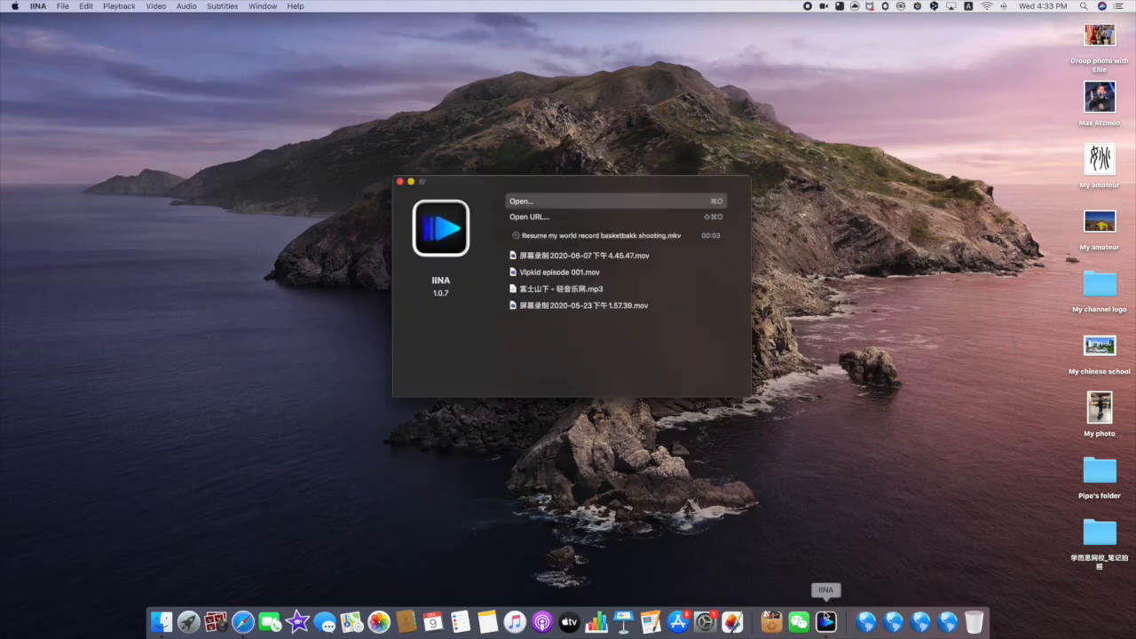
{"action": "mouse_move", "coordinate": [533, 262]}
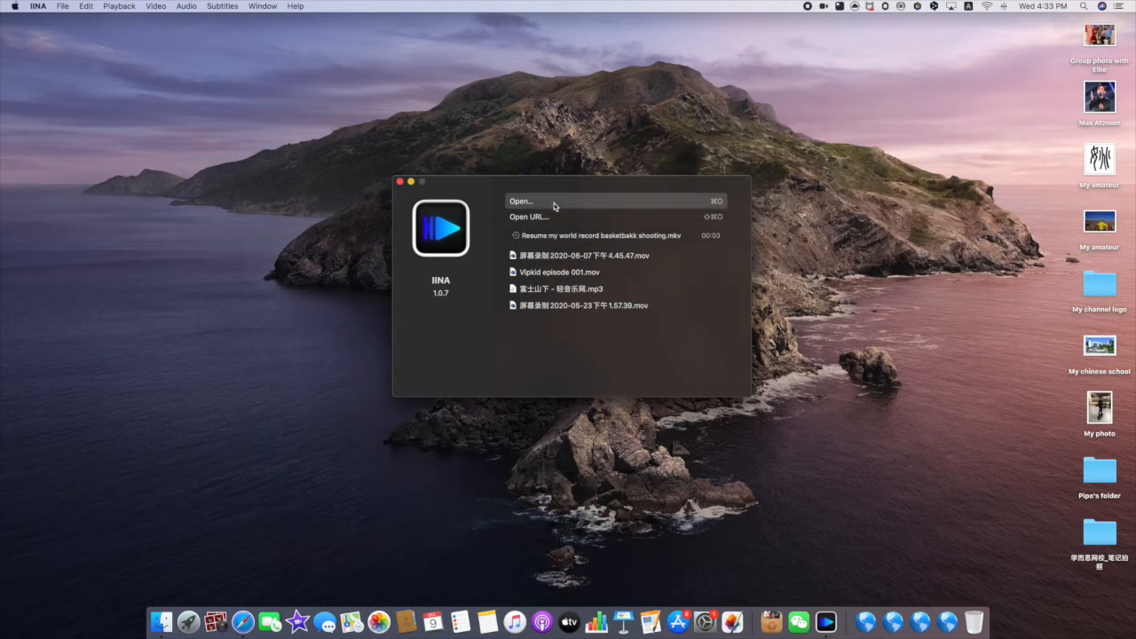
{"action": "left_click", "coordinate": [521, 201]}
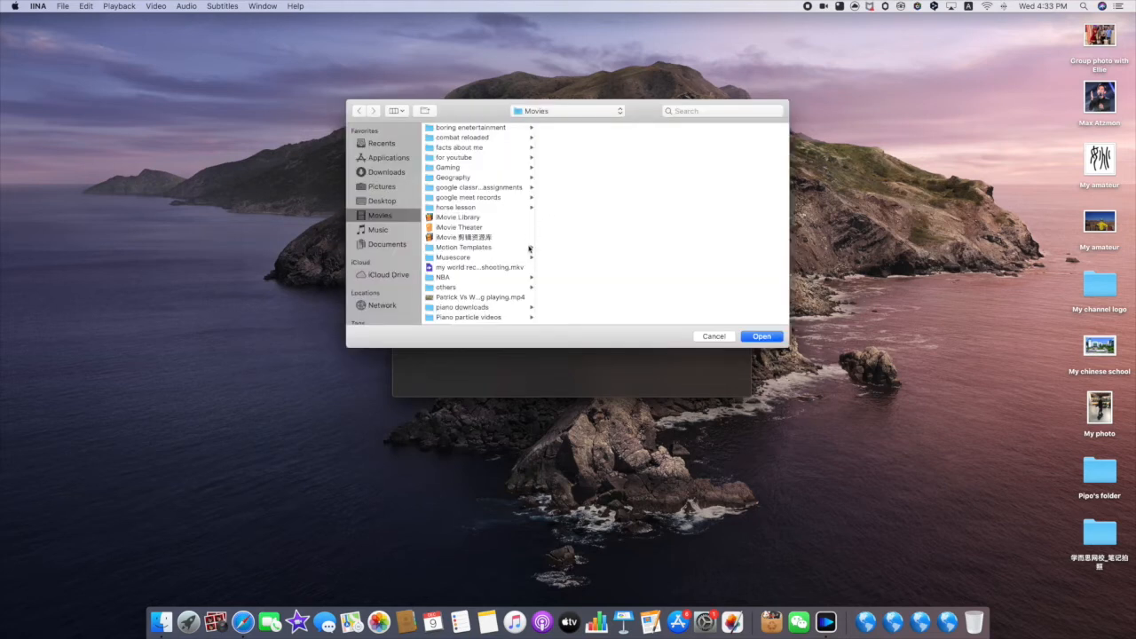
Open 'my world record basketbakk shooting.mkv' from Movies in IINA
{"action": "scroll", "scroll_direction": "down", "scroll_amount": 3}
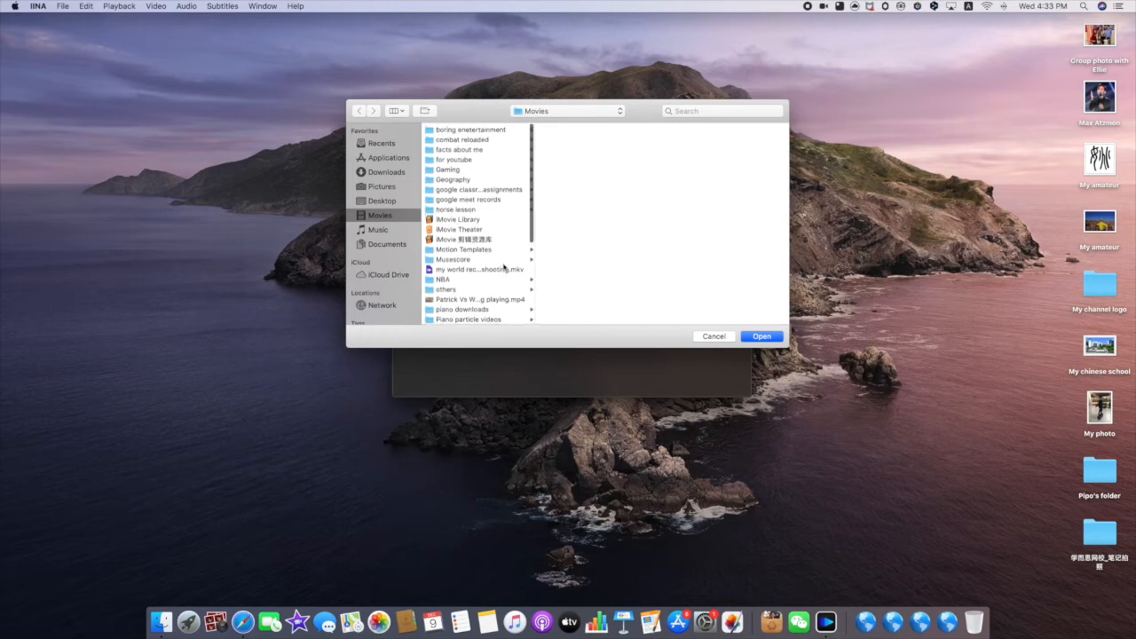
{"action": "left_click", "coordinate": [479, 267]}
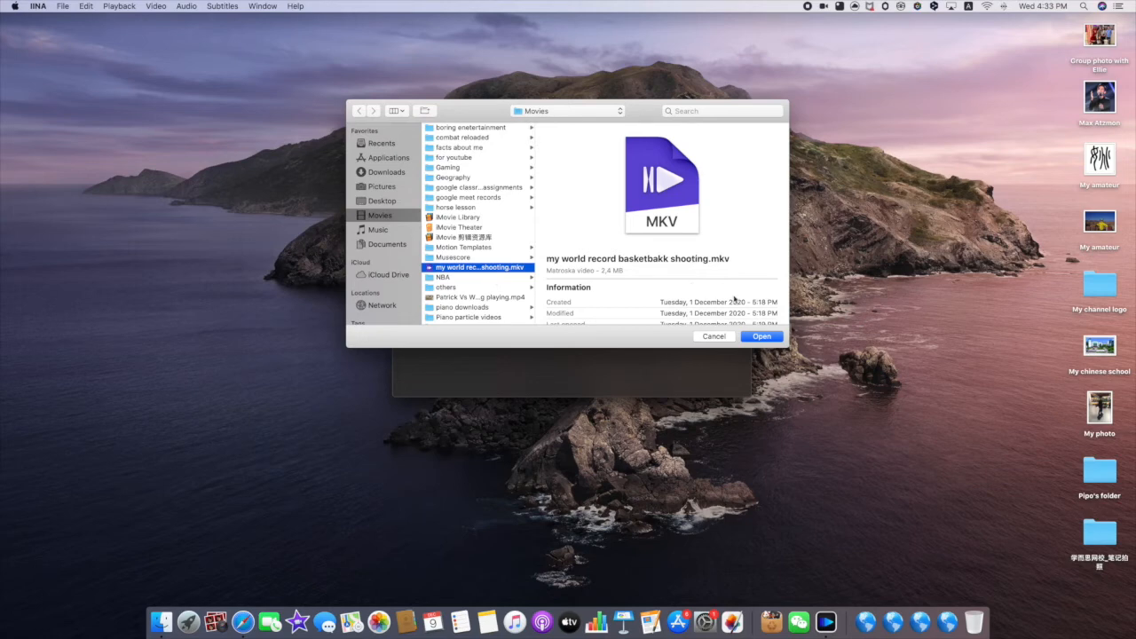
{"action": "mouse_move", "coordinate": [771, 345]}
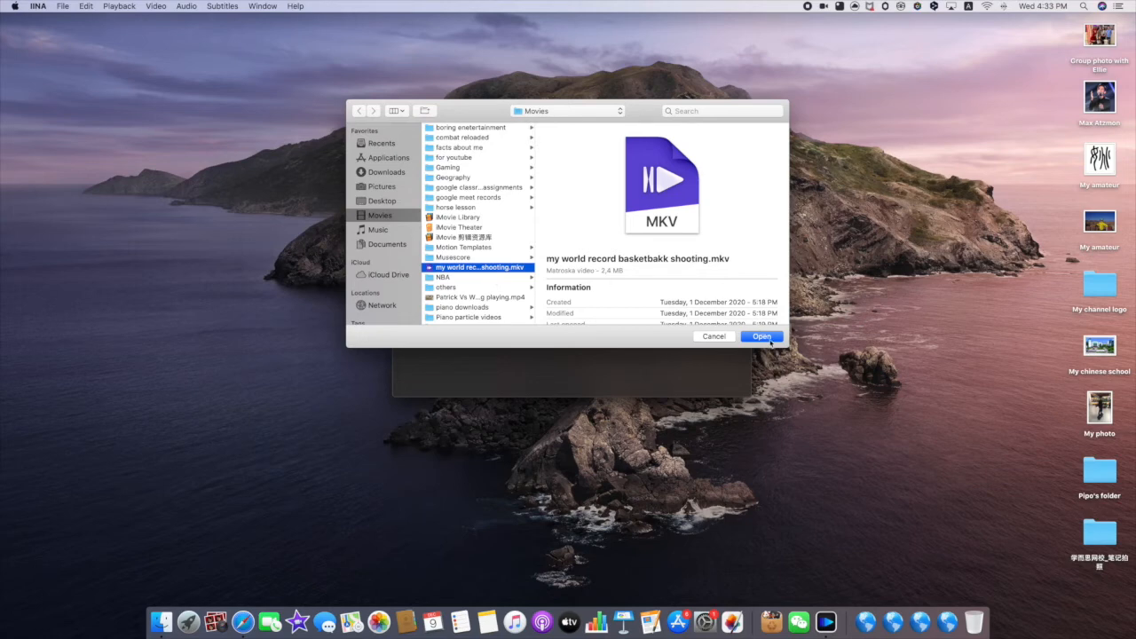
{"action": "left_click", "coordinate": [760, 336]}
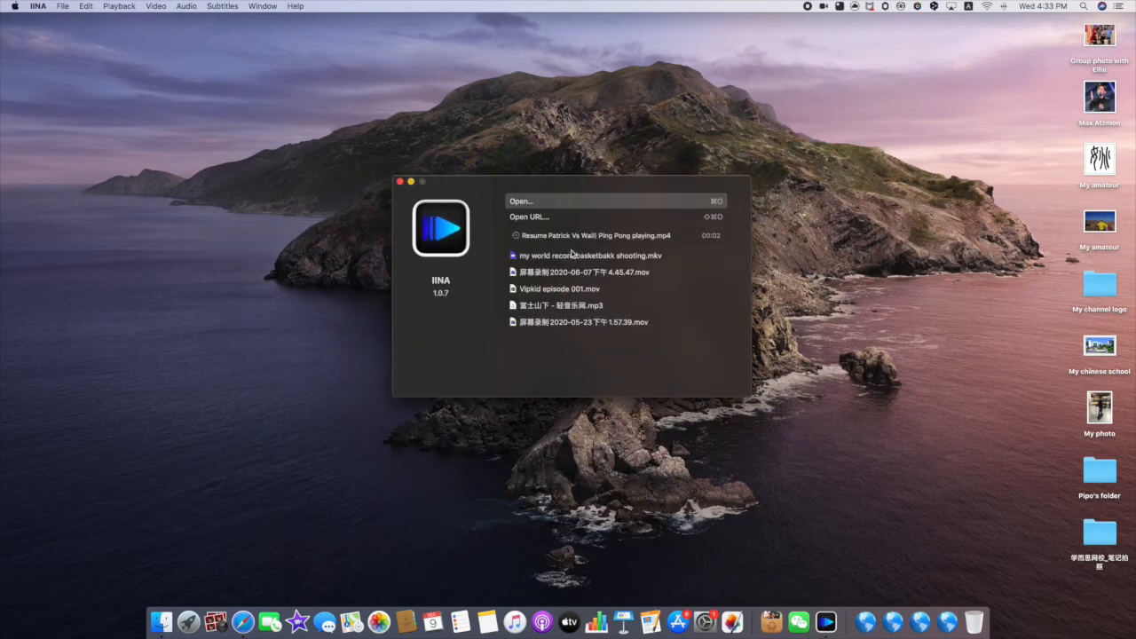
{"action": "mouse_move", "coordinate": [568, 172]}
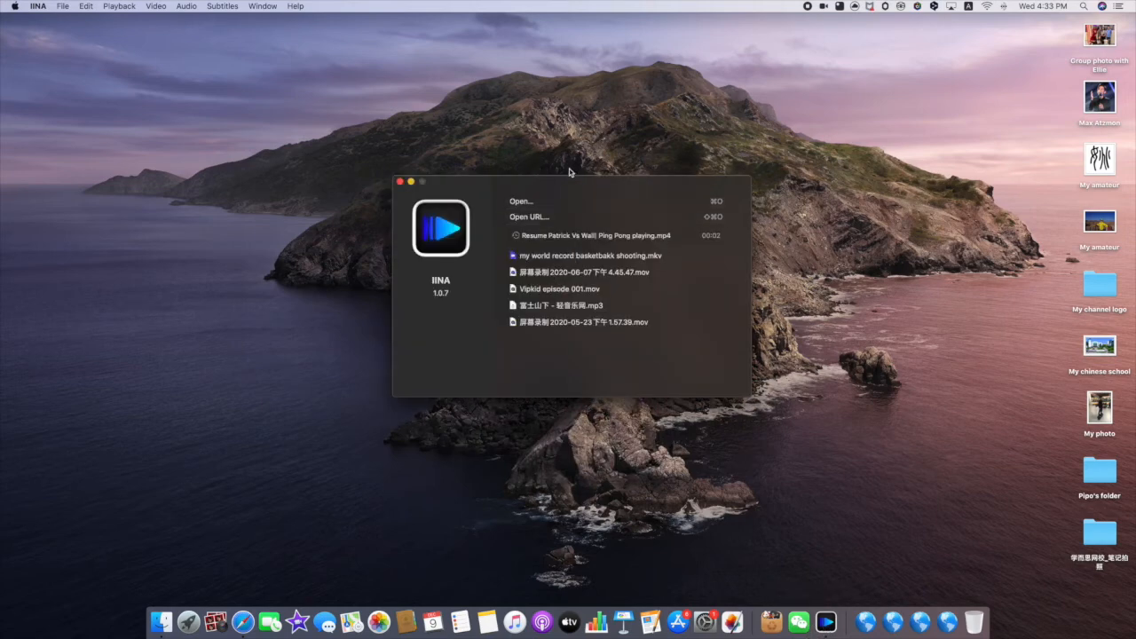
{"action": "mouse_move", "coordinate": [567, 175]}
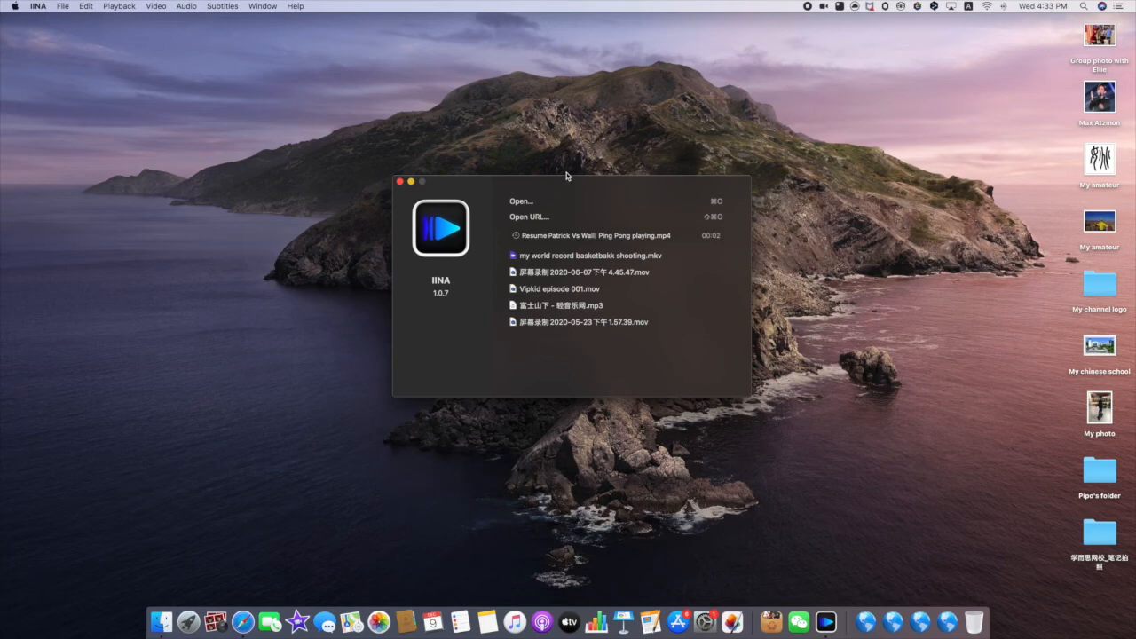
{"action": "mouse_move", "coordinate": [410, 508]}
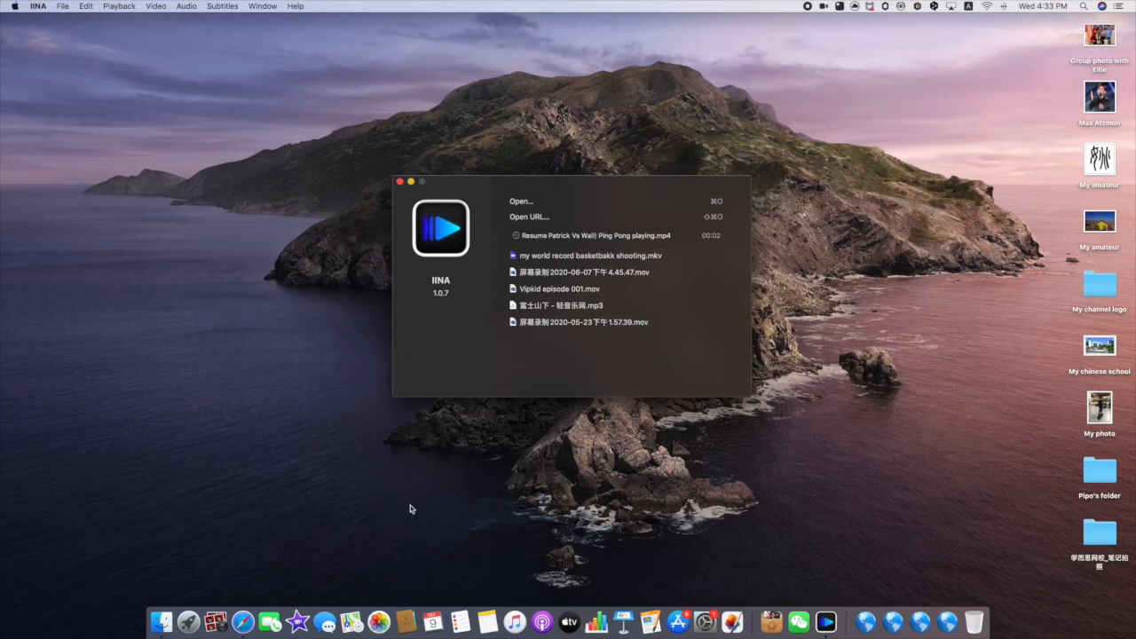
{"action": "mouse_move", "coordinate": [407, 506]}
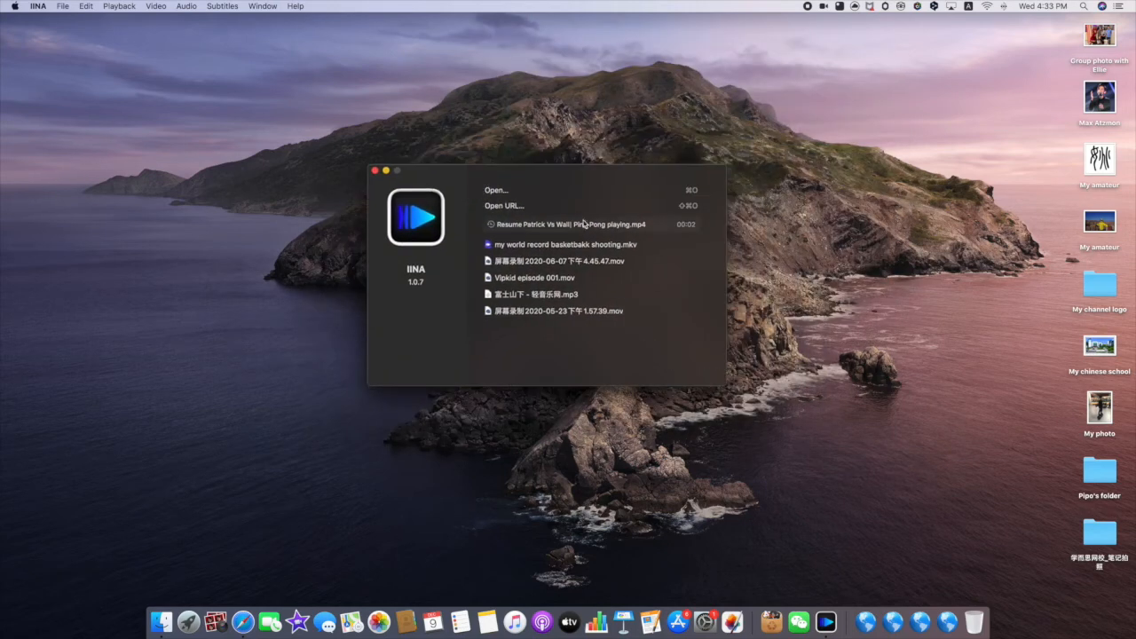
{"action": "mouse_move", "coordinate": [727, 108]}
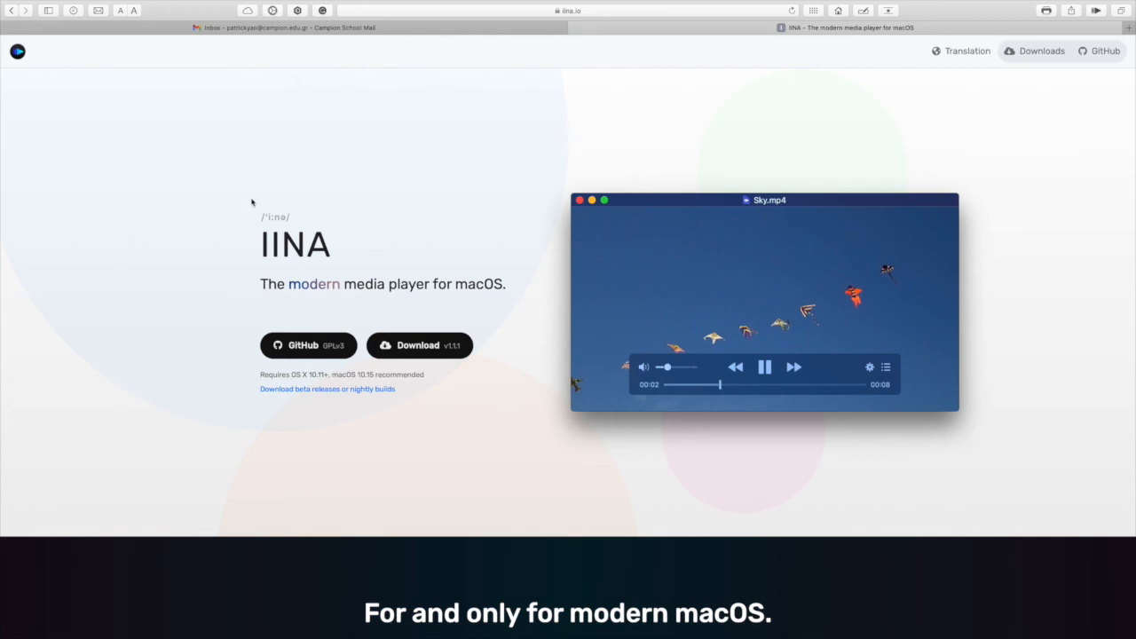
{"action": "mouse_move", "coordinate": [435, 141]}
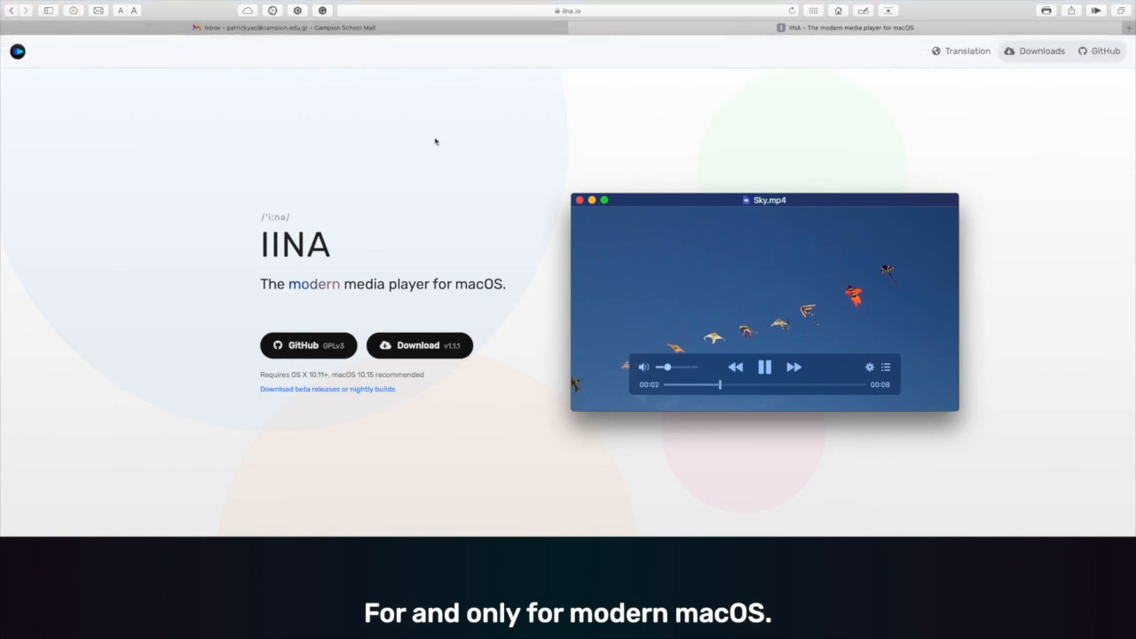
{"action": "mouse_move", "coordinate": [876, 61]}
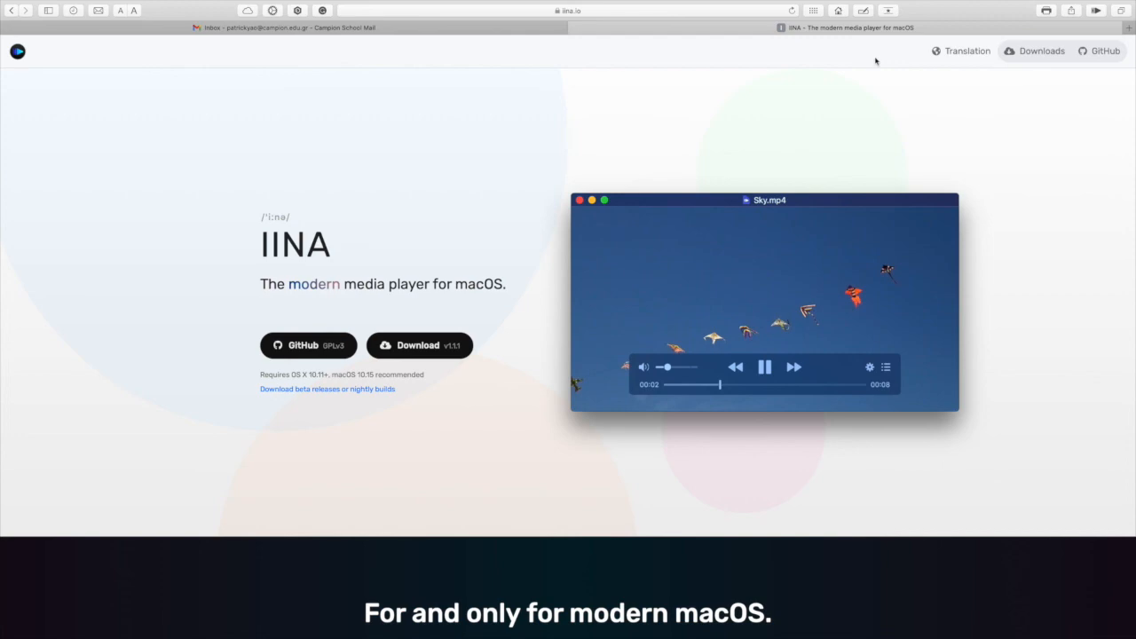